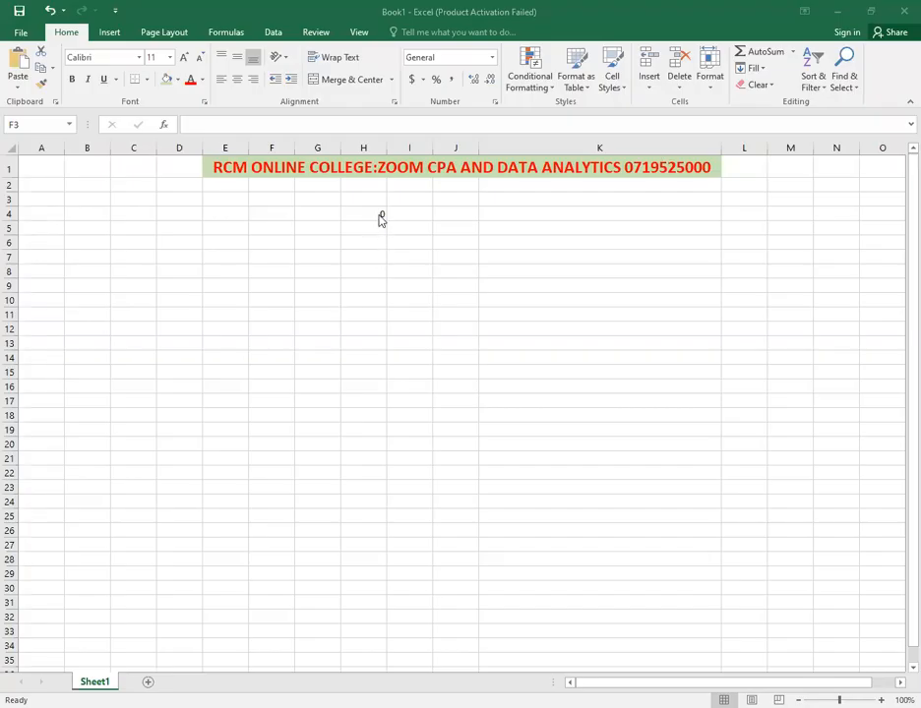
# Enter 0, 1 and 2 in cells H4, H5 and H6, returning to H4
pyautogui.click(271, 198)
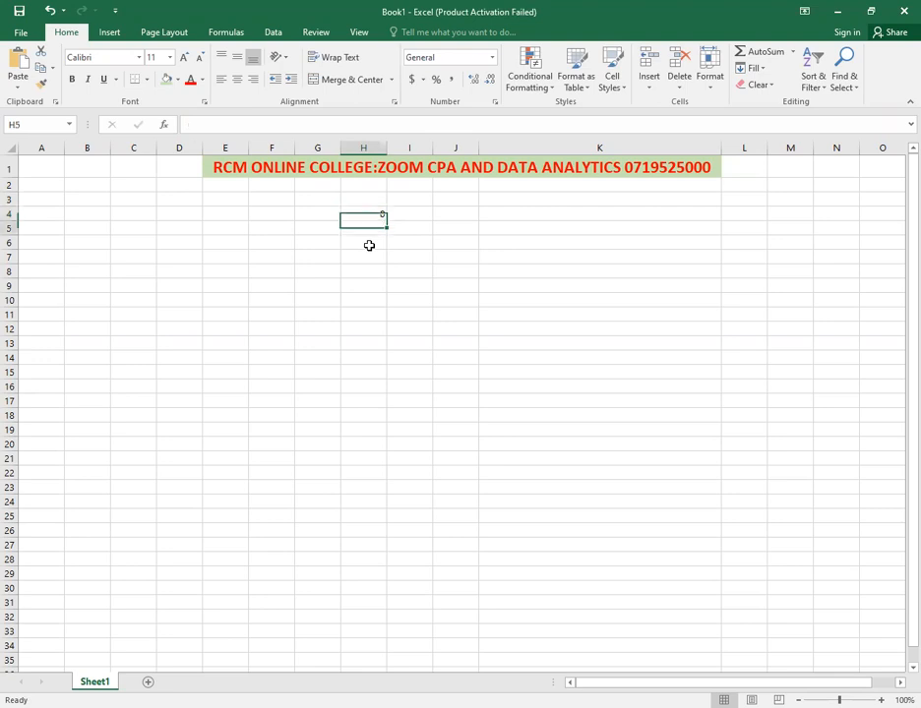
pyautogui.write('1')
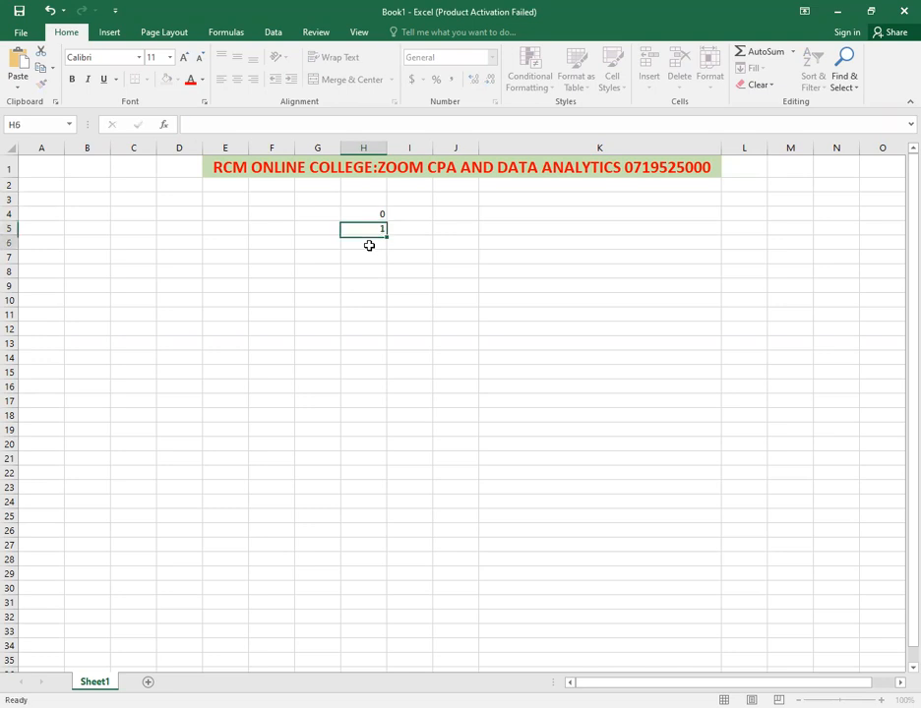
pyautogui.write('2')
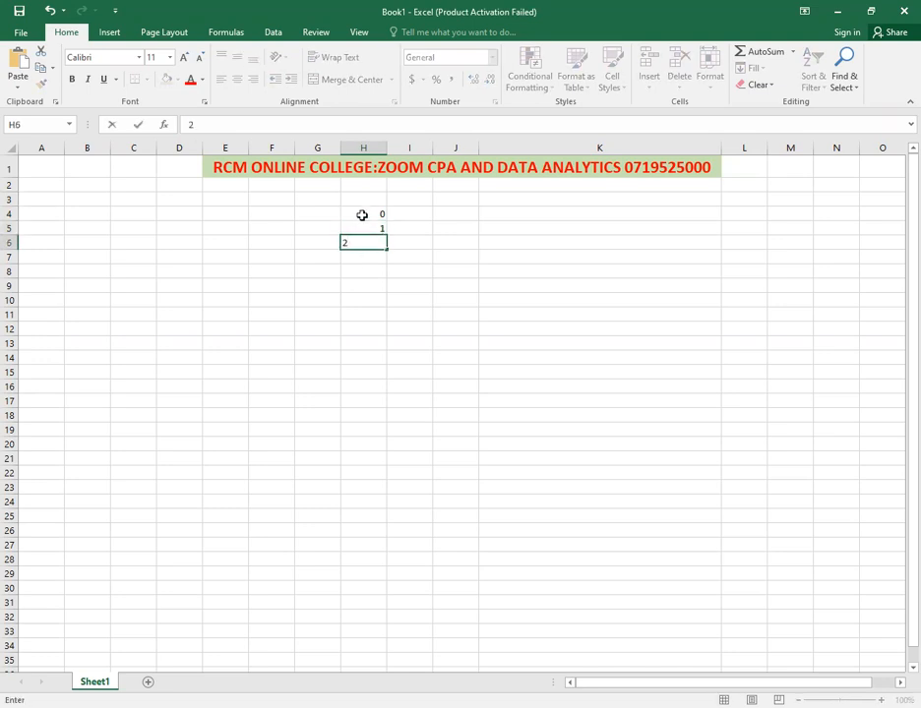
pyautogui.click(362, 212)
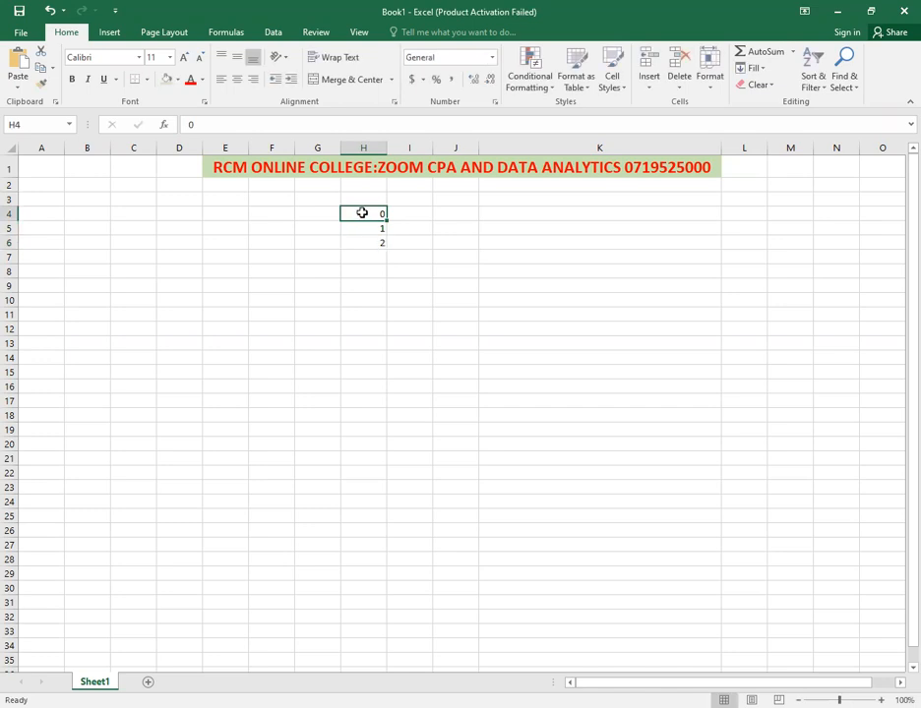
# Select H4:H6, extend the fill down, then drag back to clear the numbers
pyautogui.moveTo(362, 212); pyautogui.dragTo(362, 242)
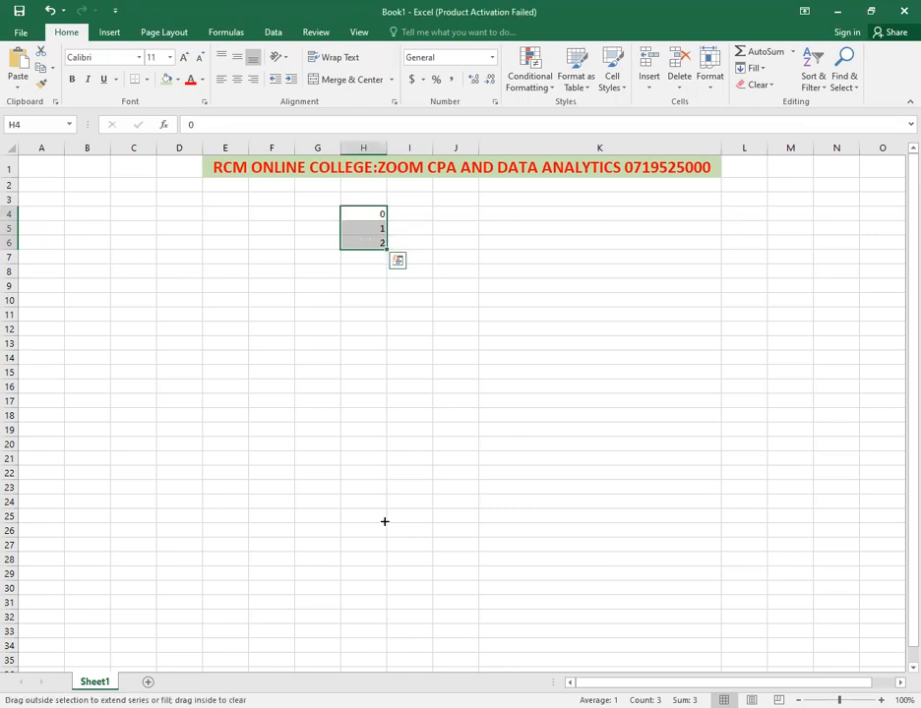
pyautogui.moveTo(383, 559)
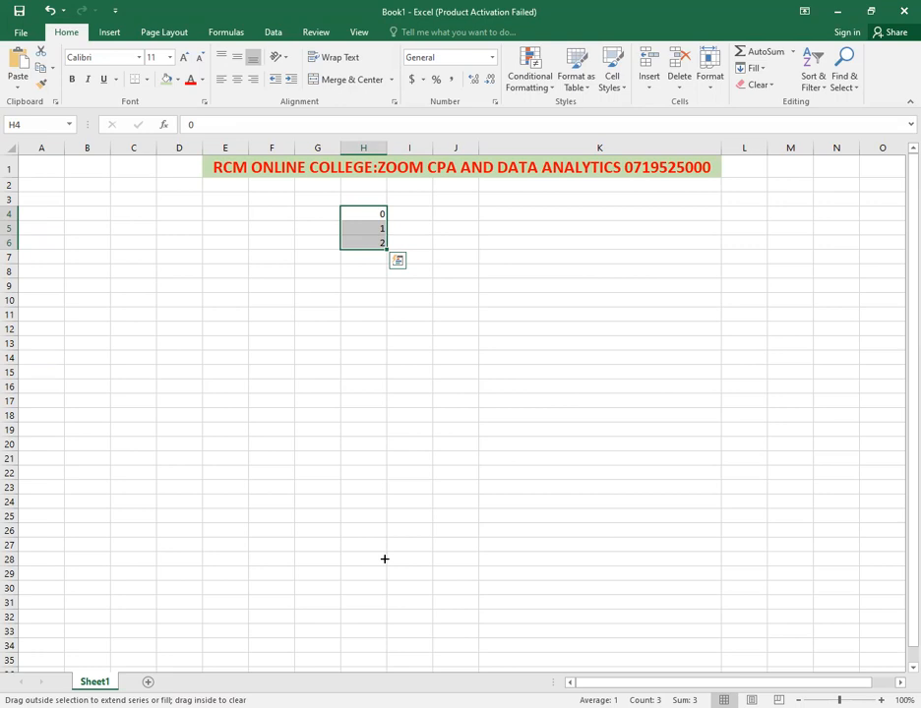
pyautogui.moveTo(382, 244); pyautogui.dragTo(381, 551)
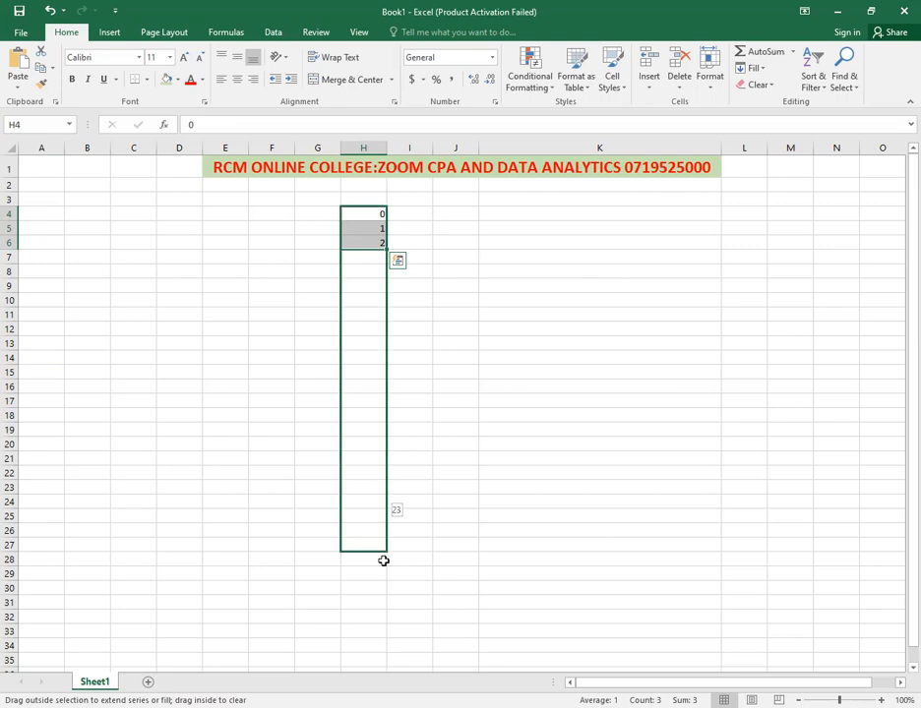
pyautogui.moveTo(381, 244); pyautogui.dragTo(382, 545)
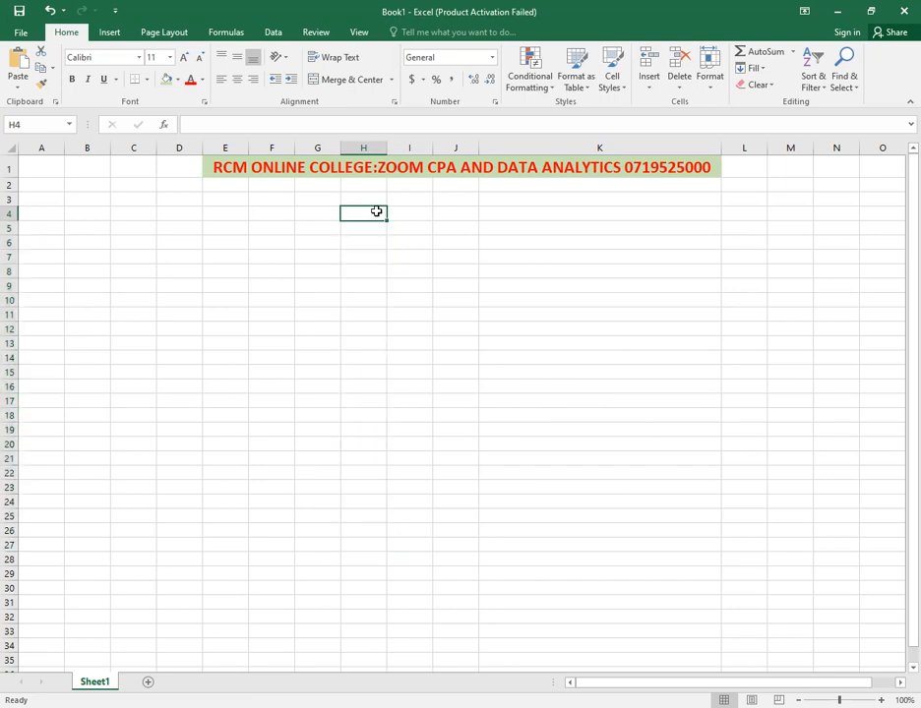
pyautogui.moveTo(358, 226)
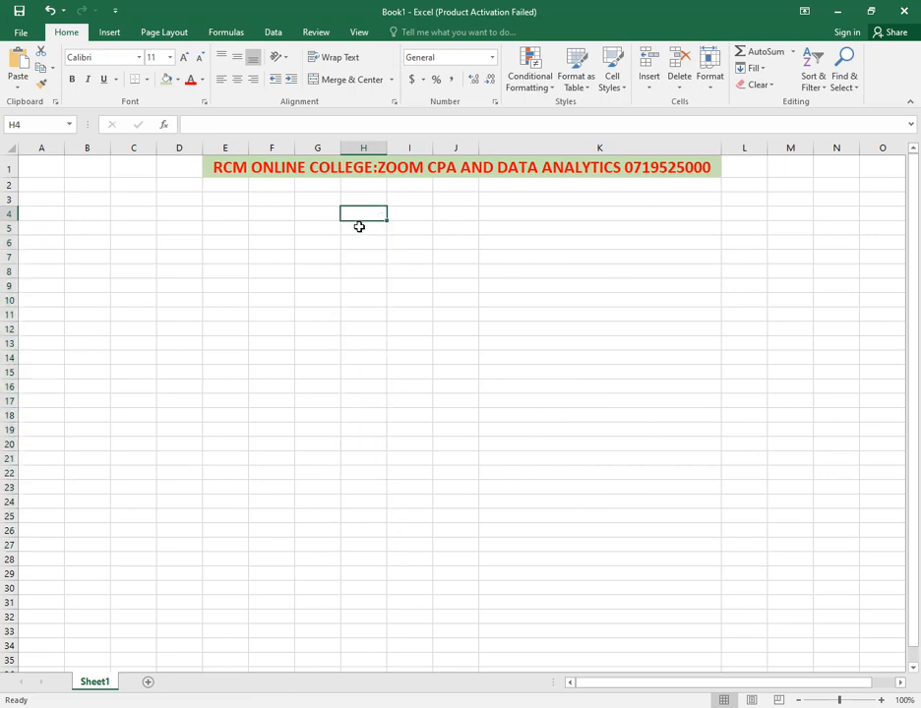
# Re-enter a single 0 in cell H4 as the series start
pyautogui.write('0')
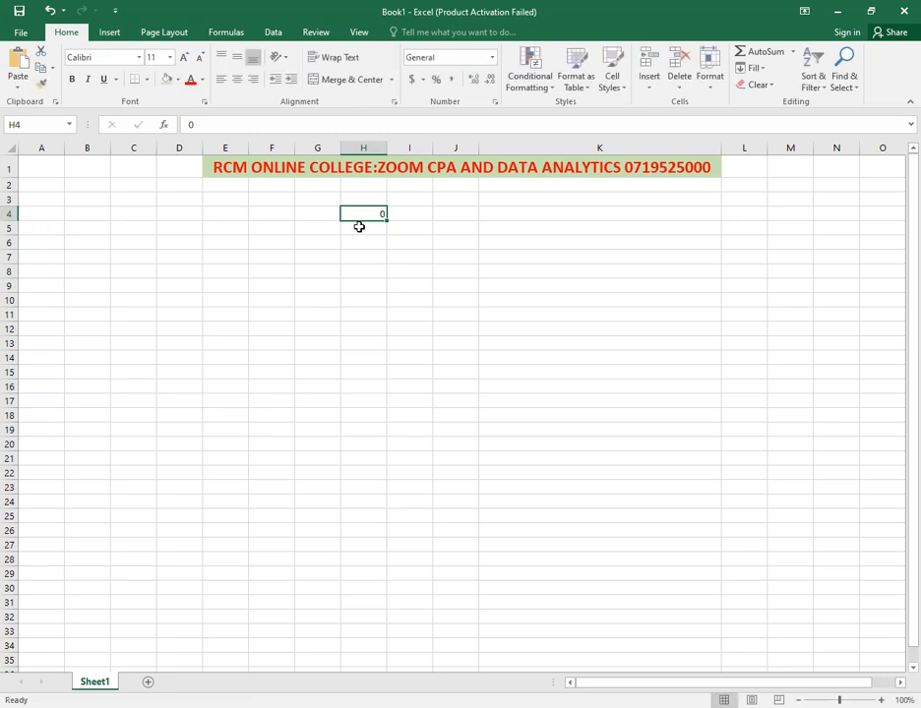
pyautogui.moveTo(347, 220)
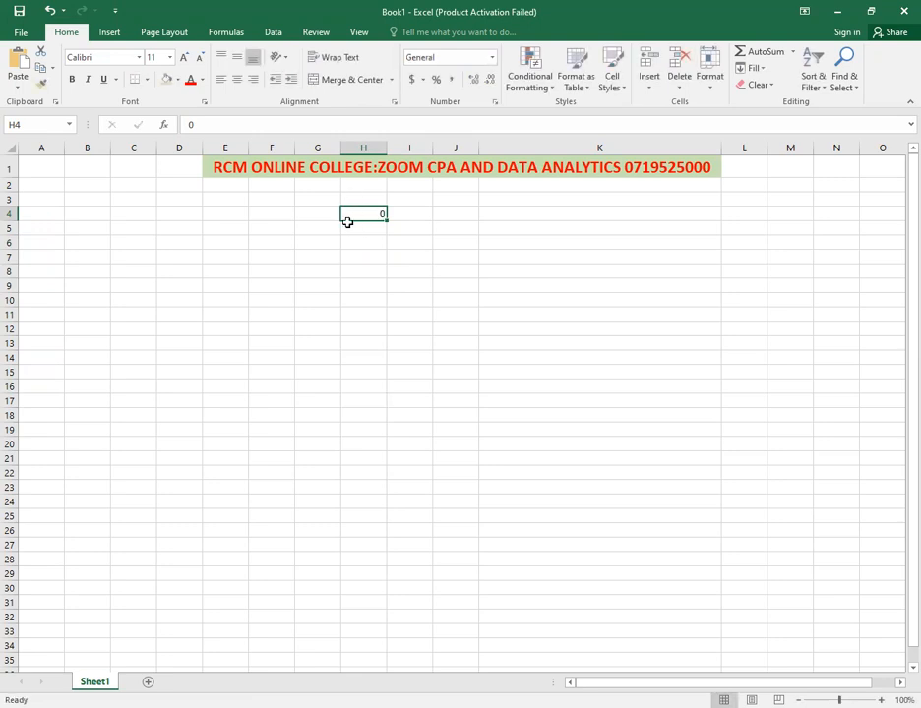
pyautogui.press('Delete')
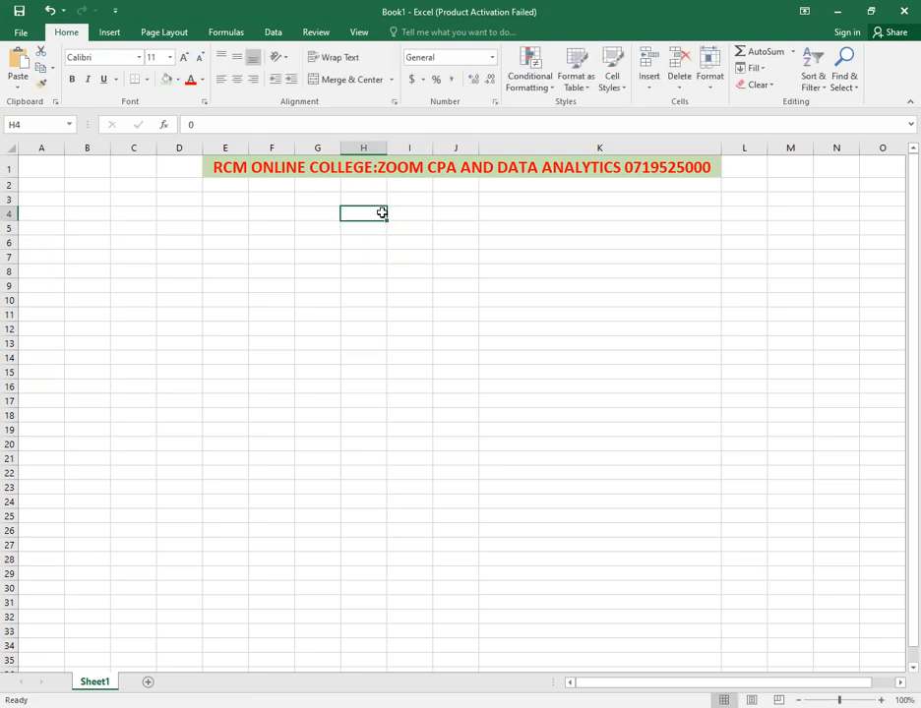
pyautogui.write('0')
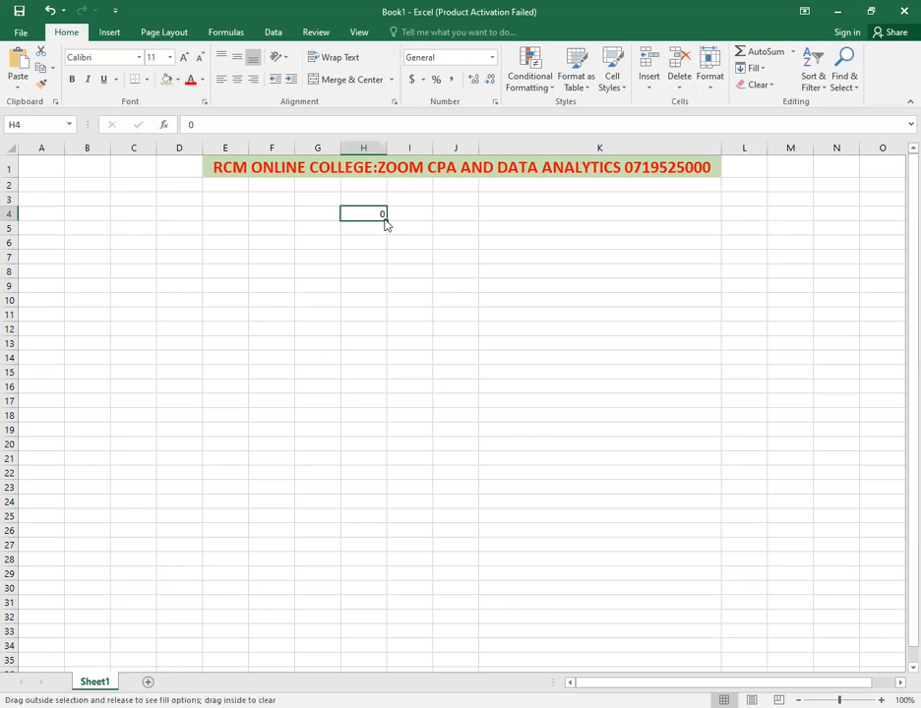
# Right-drag H4's fill handle and choose Series... from the shortcut menu
pyautogui.moveTo(382, 220); pyautogui.dragTo(362, 244)
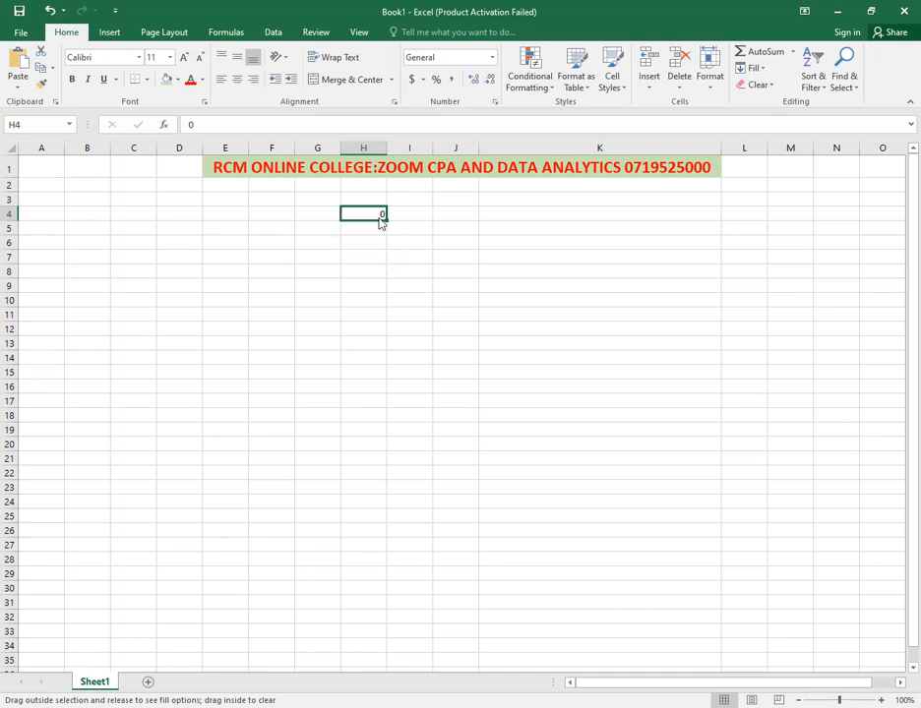
pyautogui.click(381, 220)
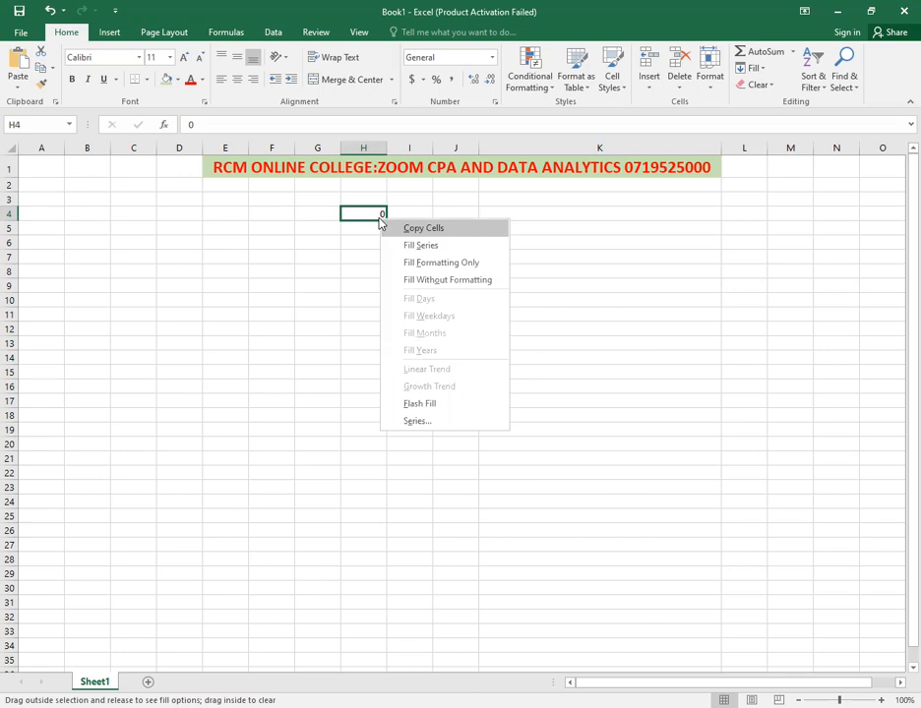
pyautogui.moveTo(452, 417)
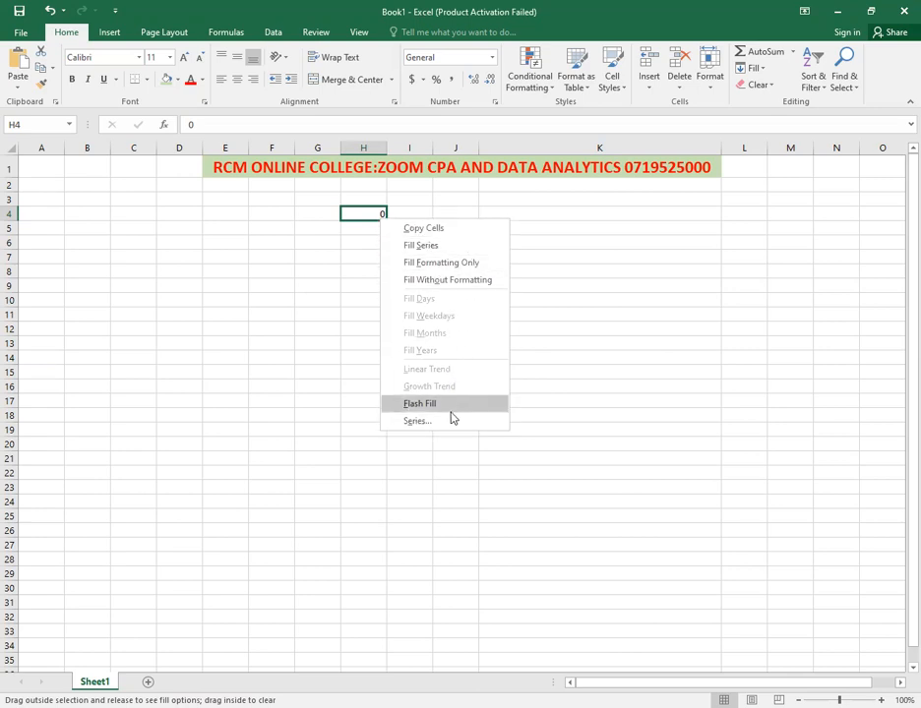
pyautogui.moveTo(415, 421)
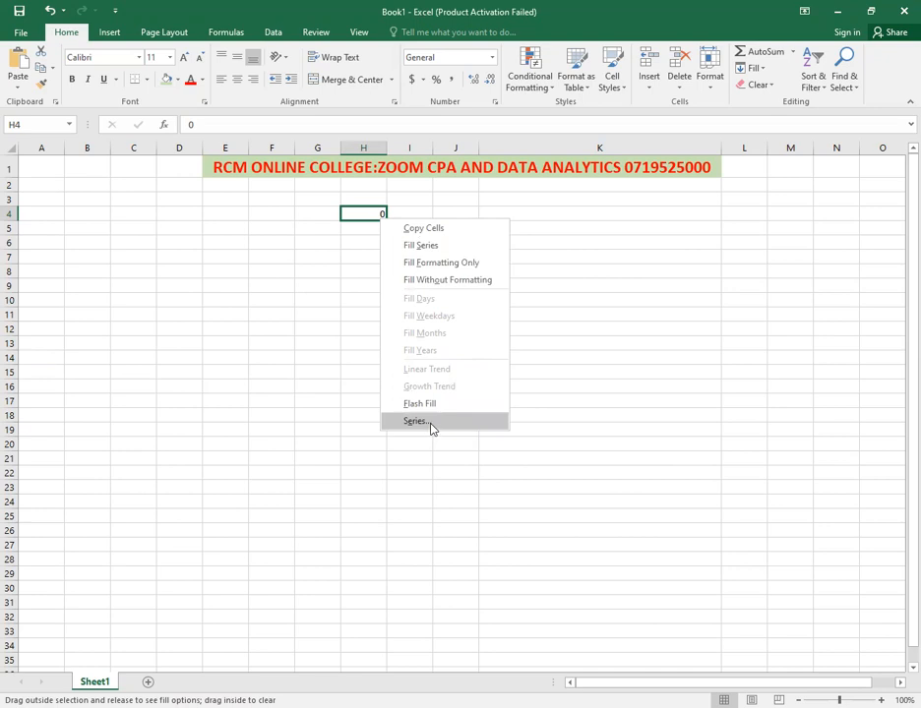
pyautogui.click(413, 421)
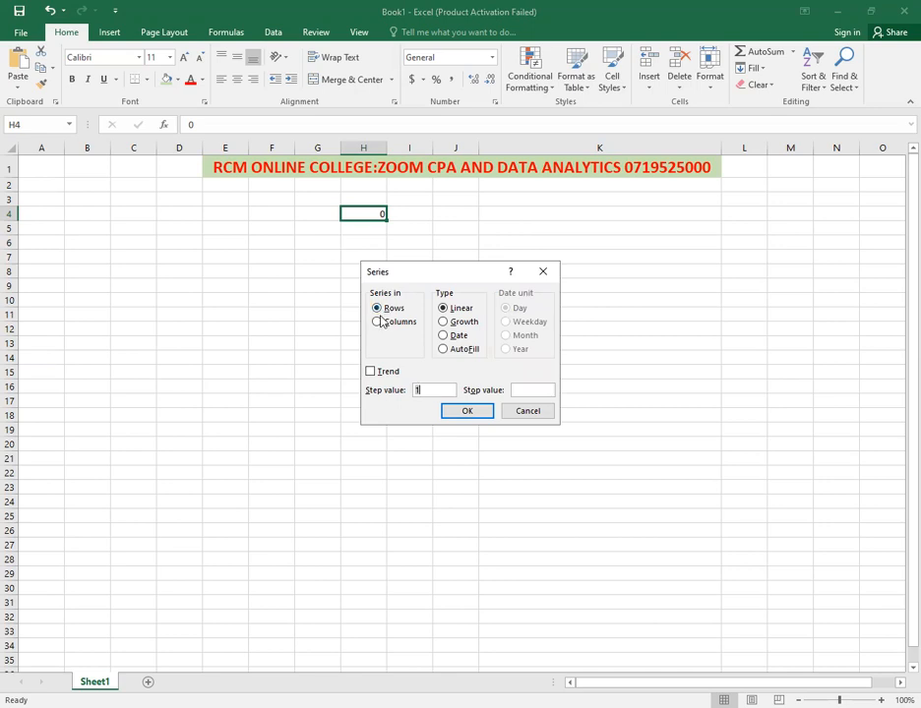
# Fill a column series with step 1 and stop value 30, giving 0 through 30
pyautogui.click(374, 323)
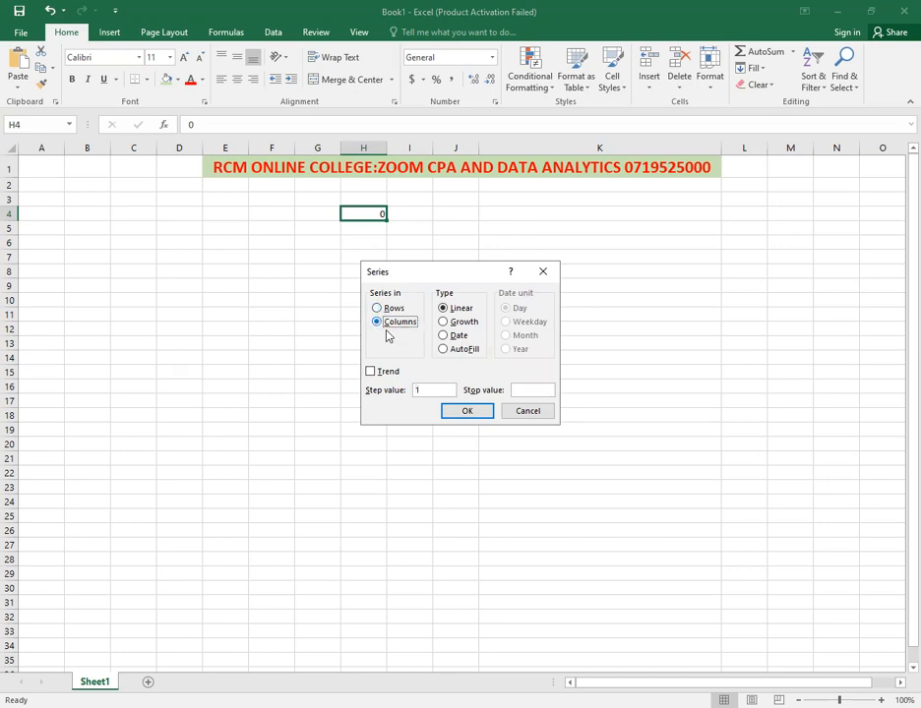
pyautogui.click(531, 389)
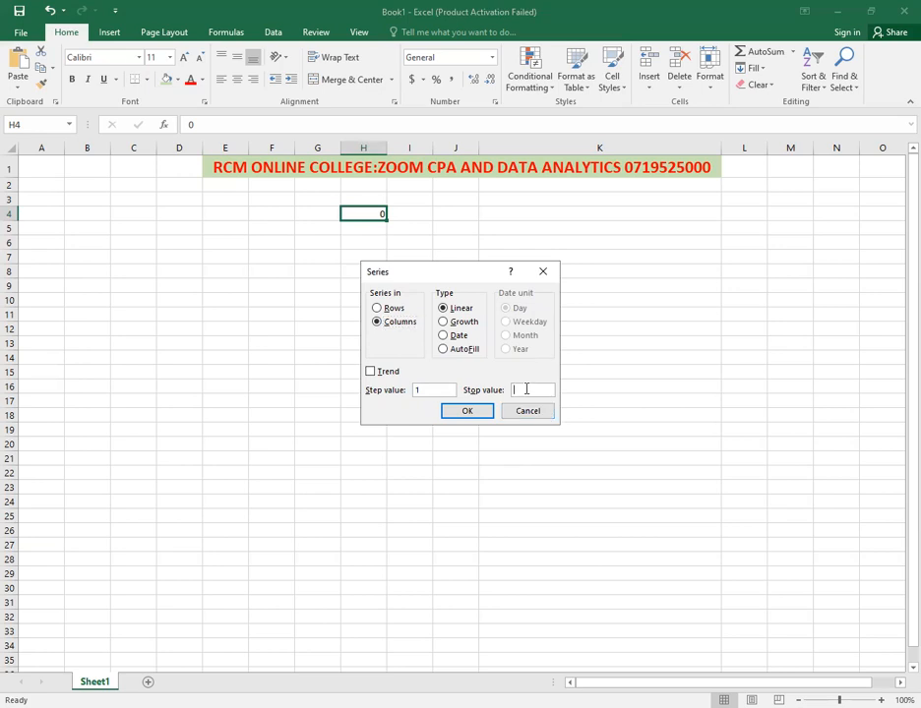
pyautogui.write('30')
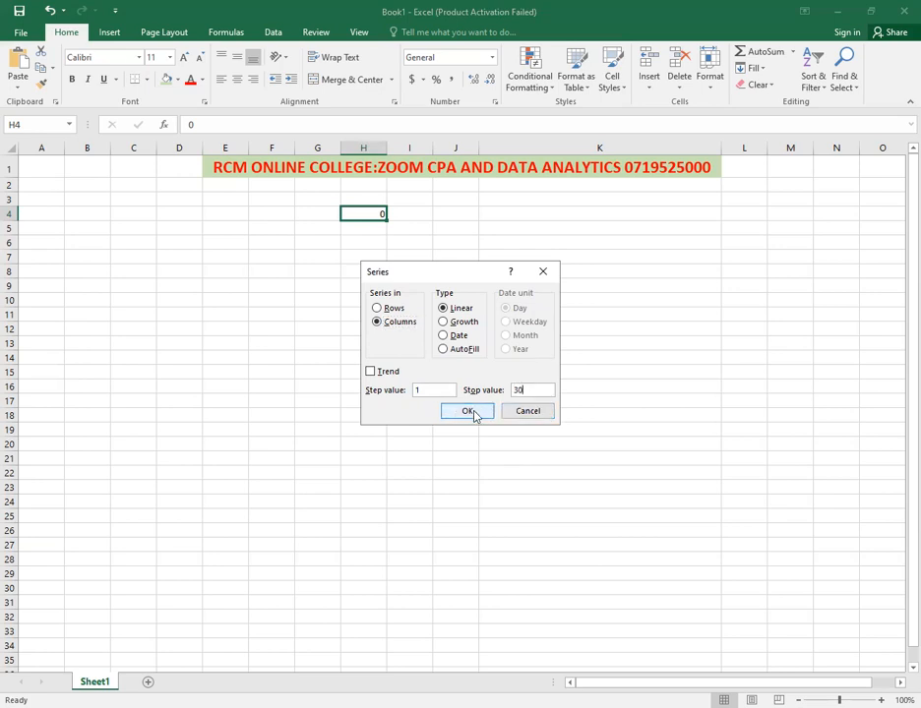
pyautogui.click(468, 411)
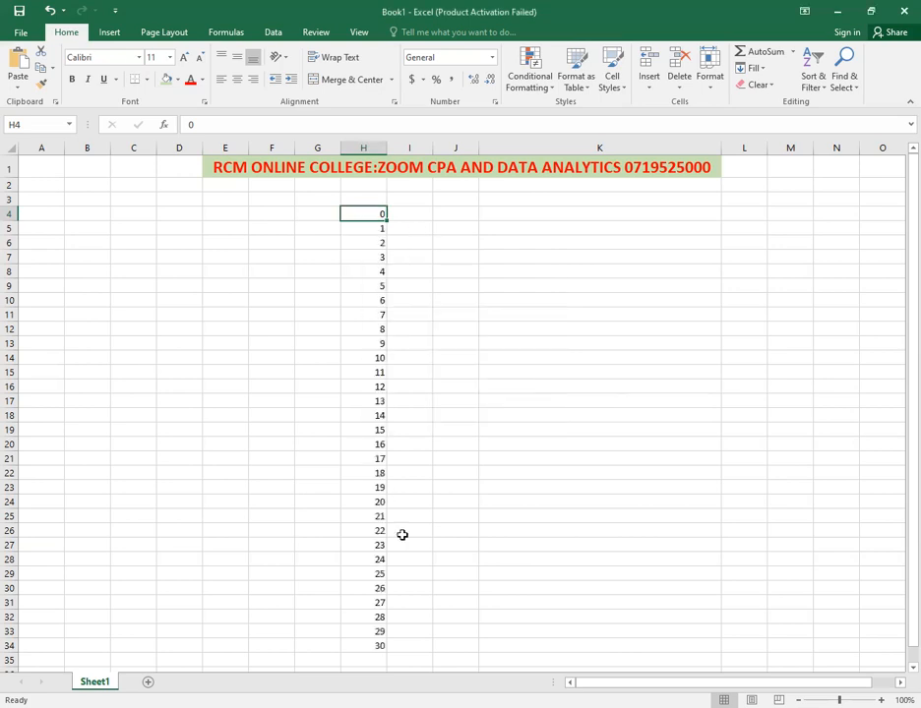
pyautogui.moveTo(389, 364)
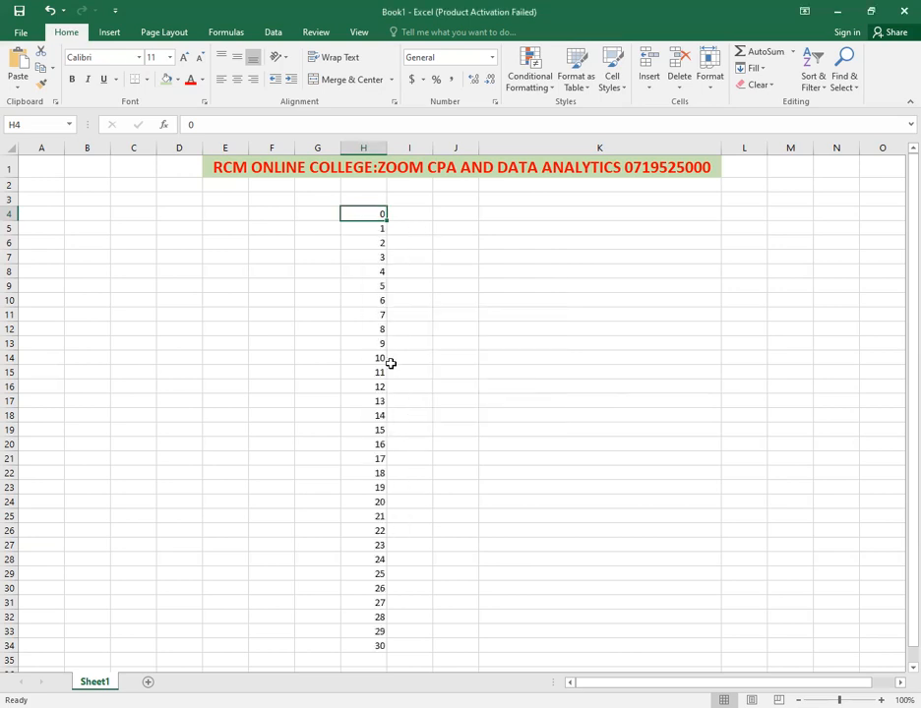
pyautogui.moveTo(320, 185)
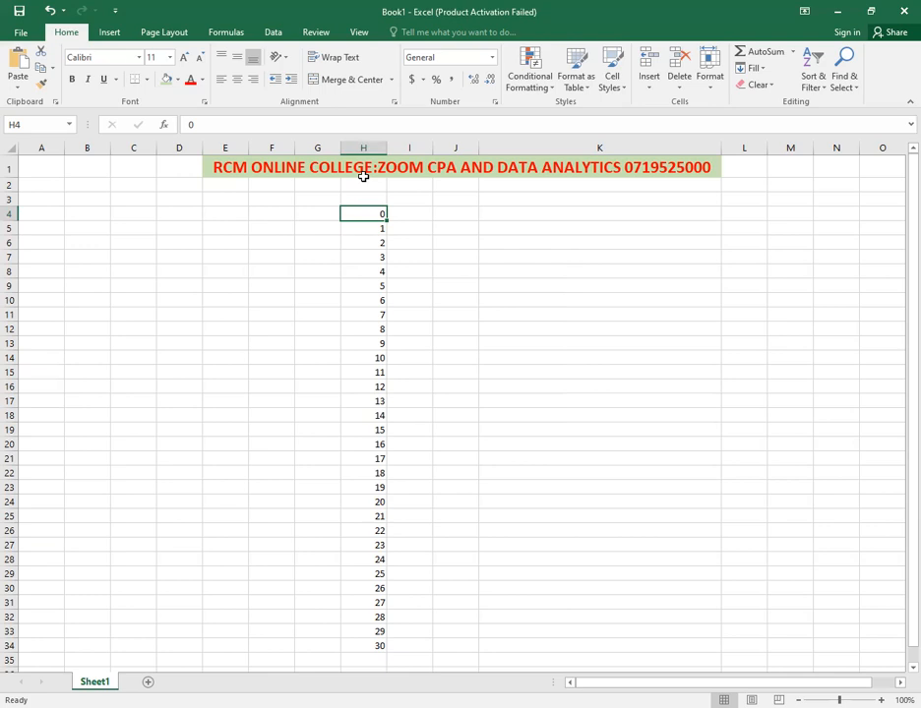
pyautogui.moveTo(639, 168)
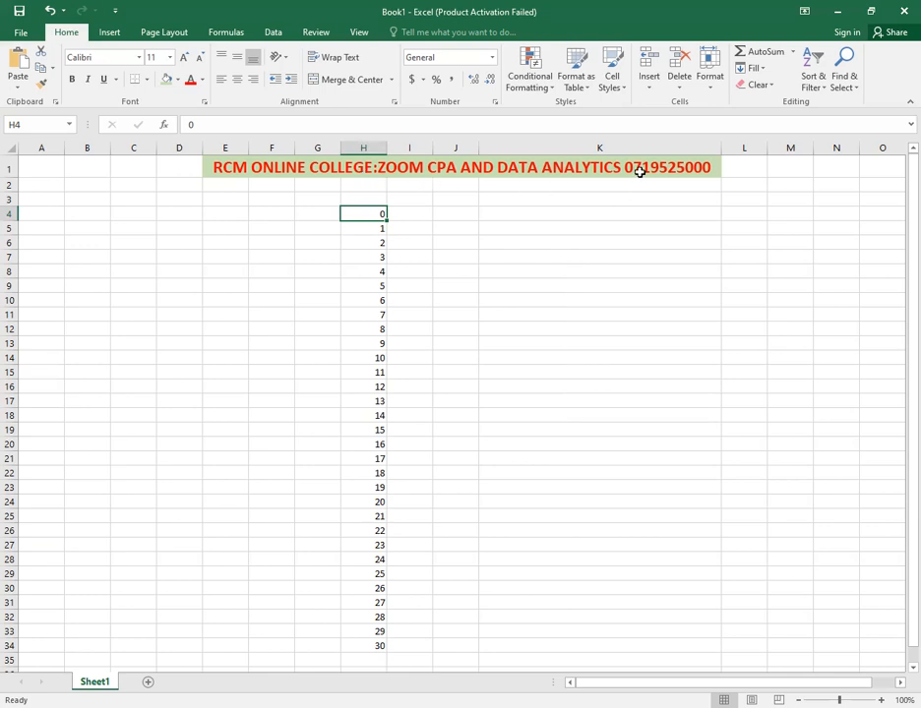